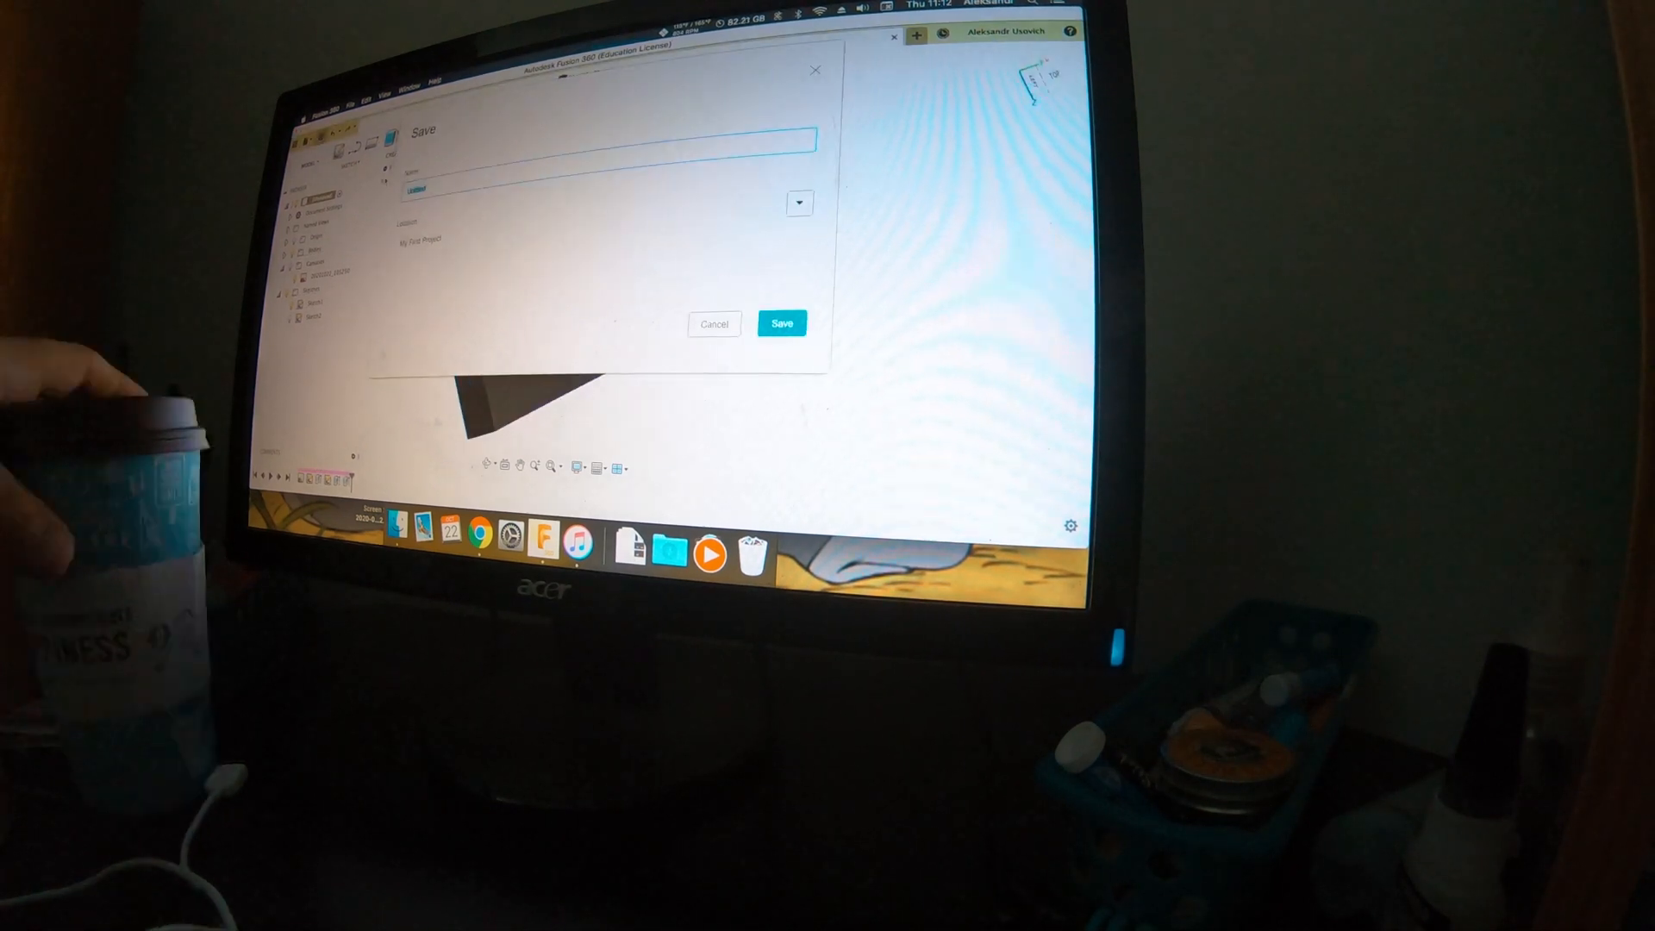
Save the design to the project, keeping the existing name and location
left_click(781, 323)
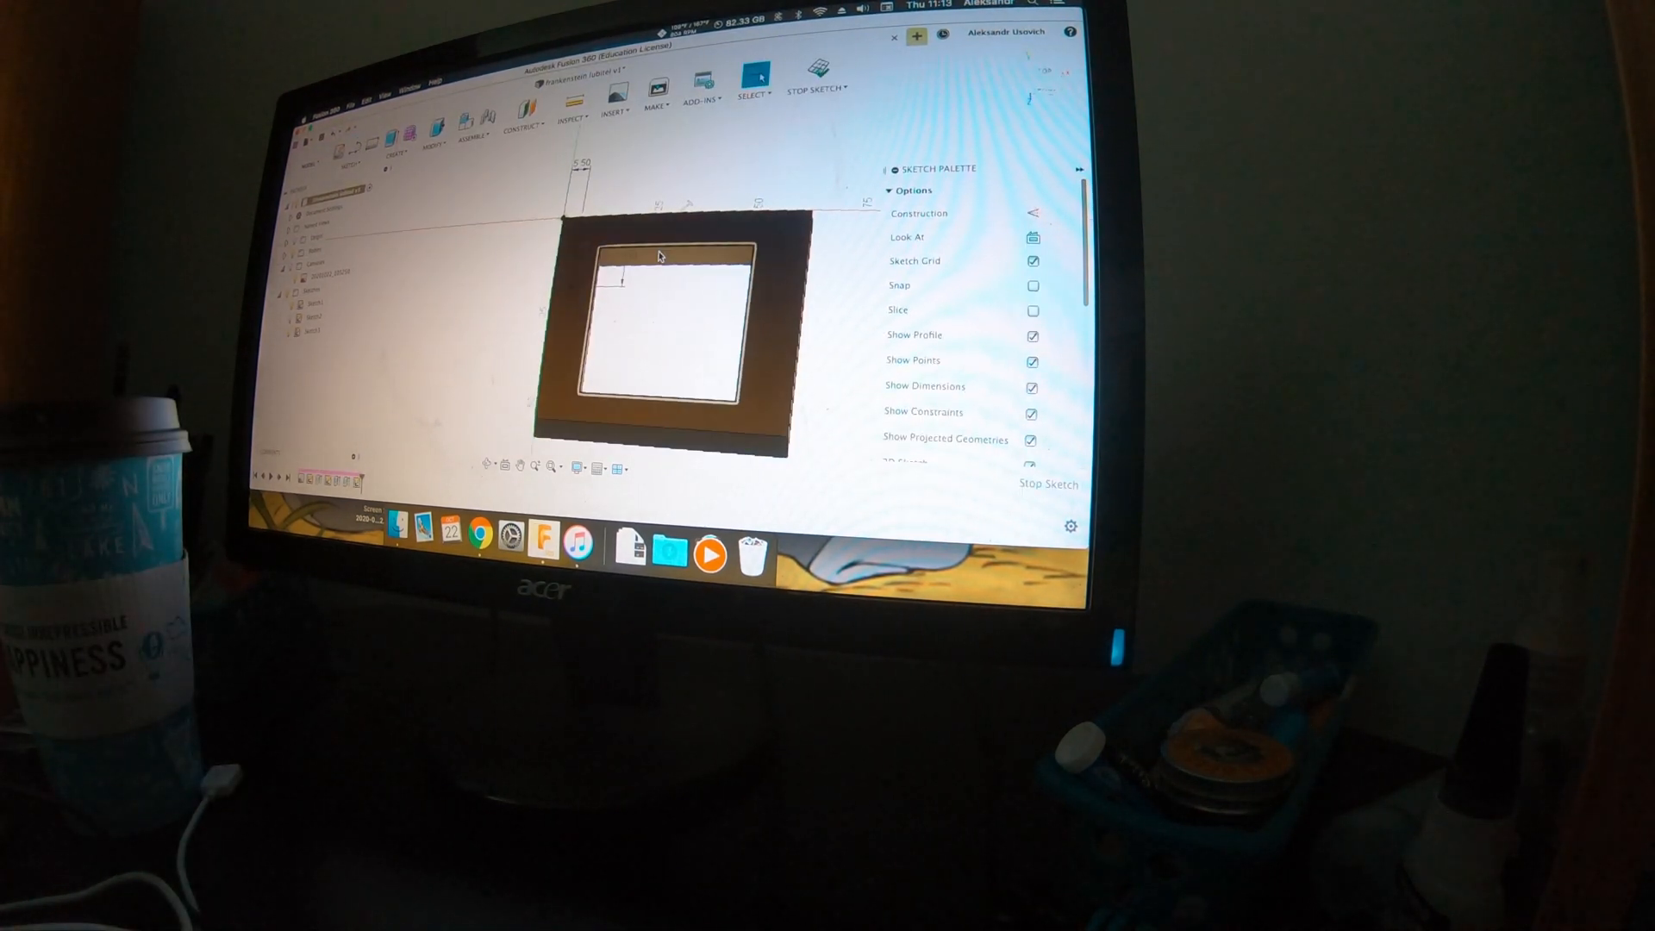